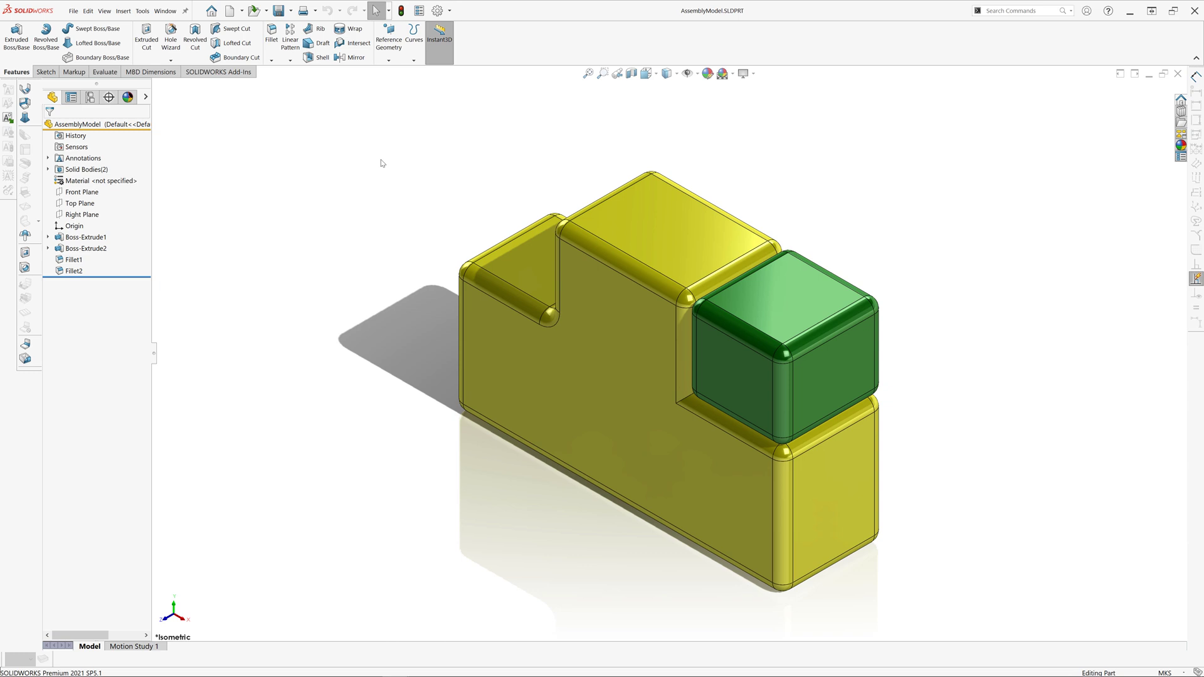
pyautogui.moveTo(295, 158)
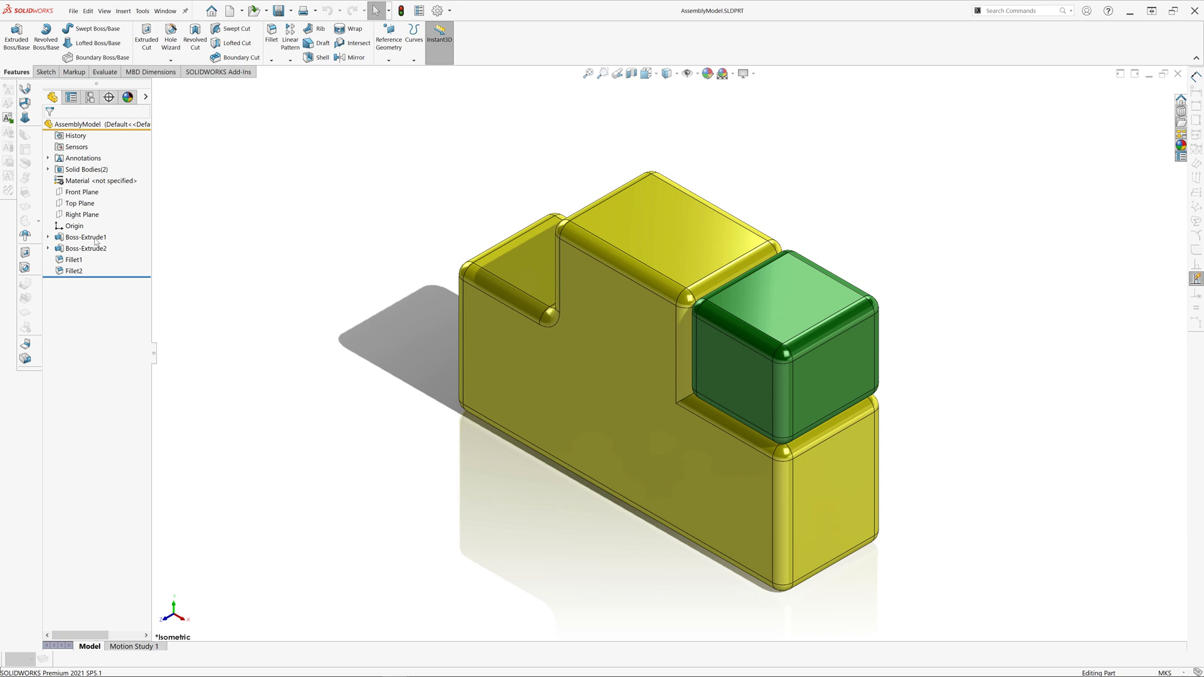
# Step: Open Feature Properties for Boss-Extrude1 to view its creator and dates
pyautogui.click(85, 236)
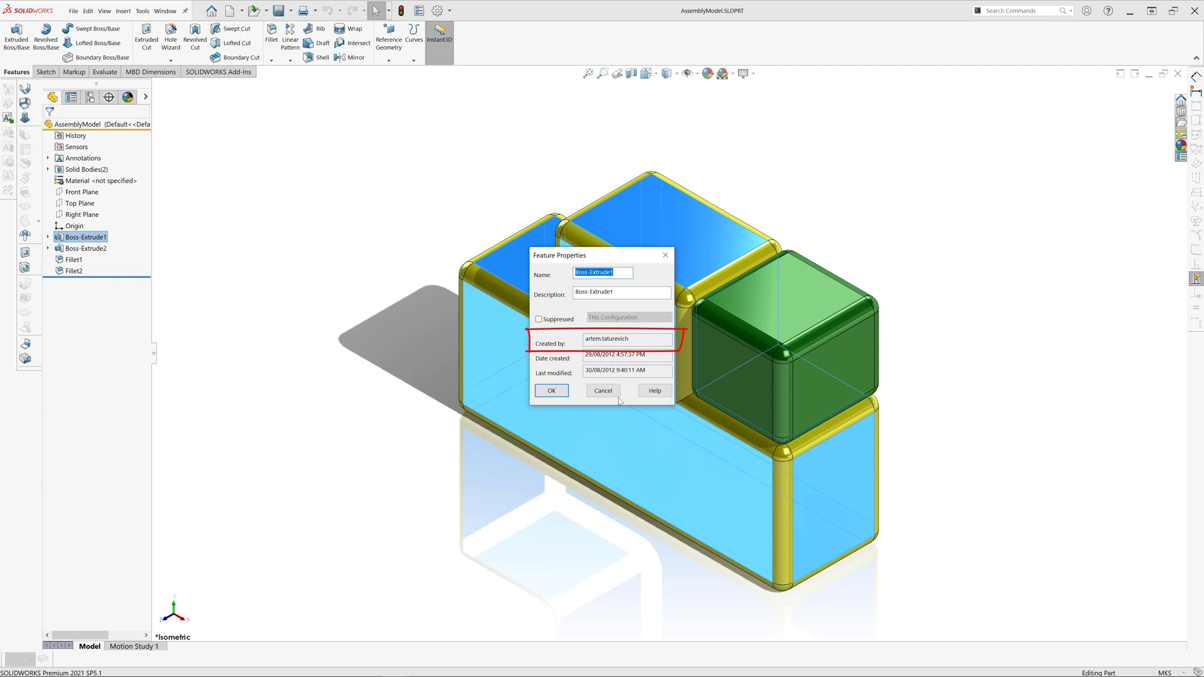
# Step: Cancel the Boss-Extrude1 Feature Properties dialog without changes
pyautogui.click(551, 390)
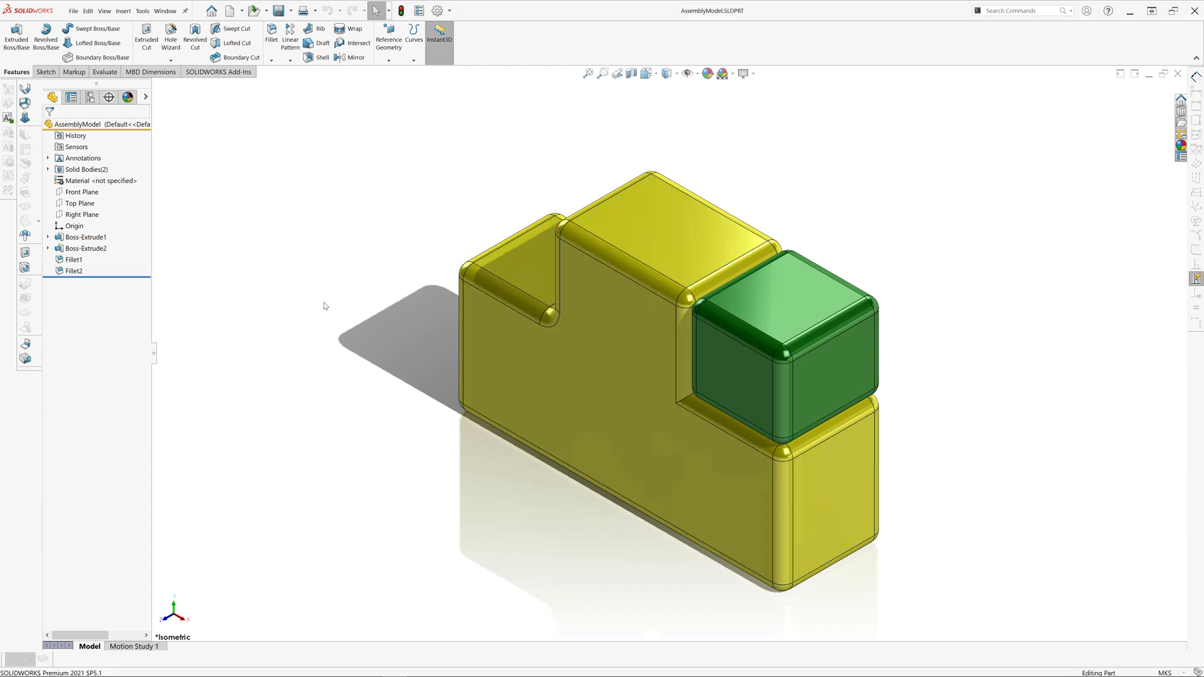
pyautogui.moveTo(321, 305)
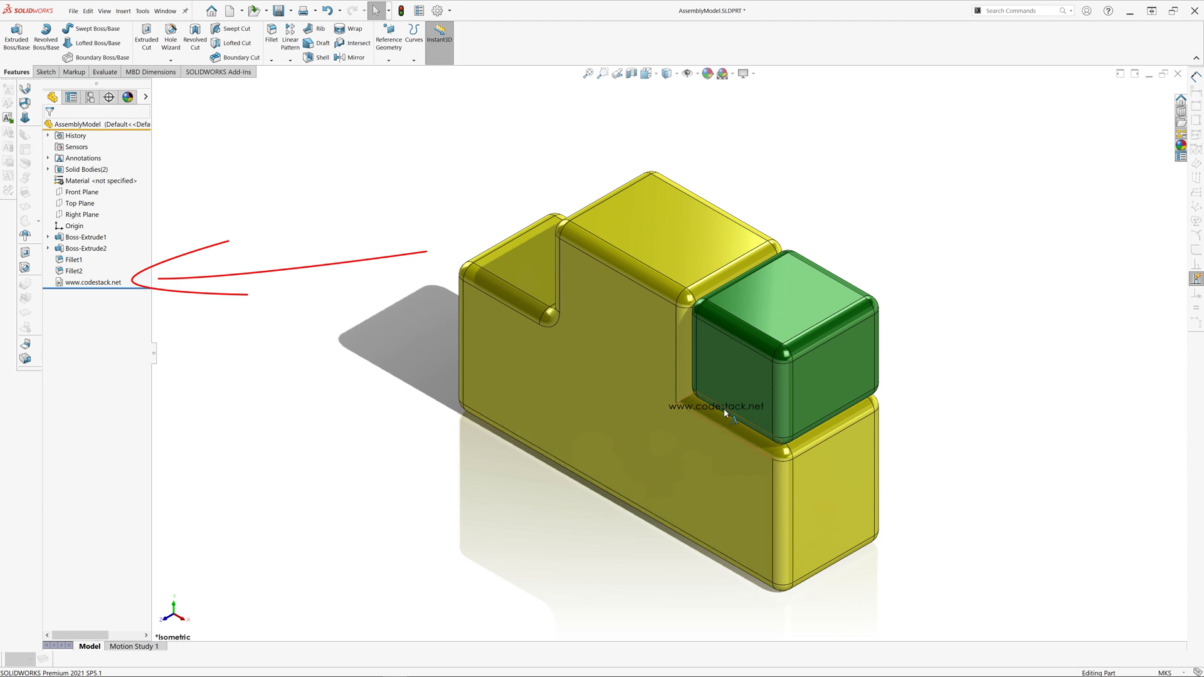
pyautogui.click(724, 415)
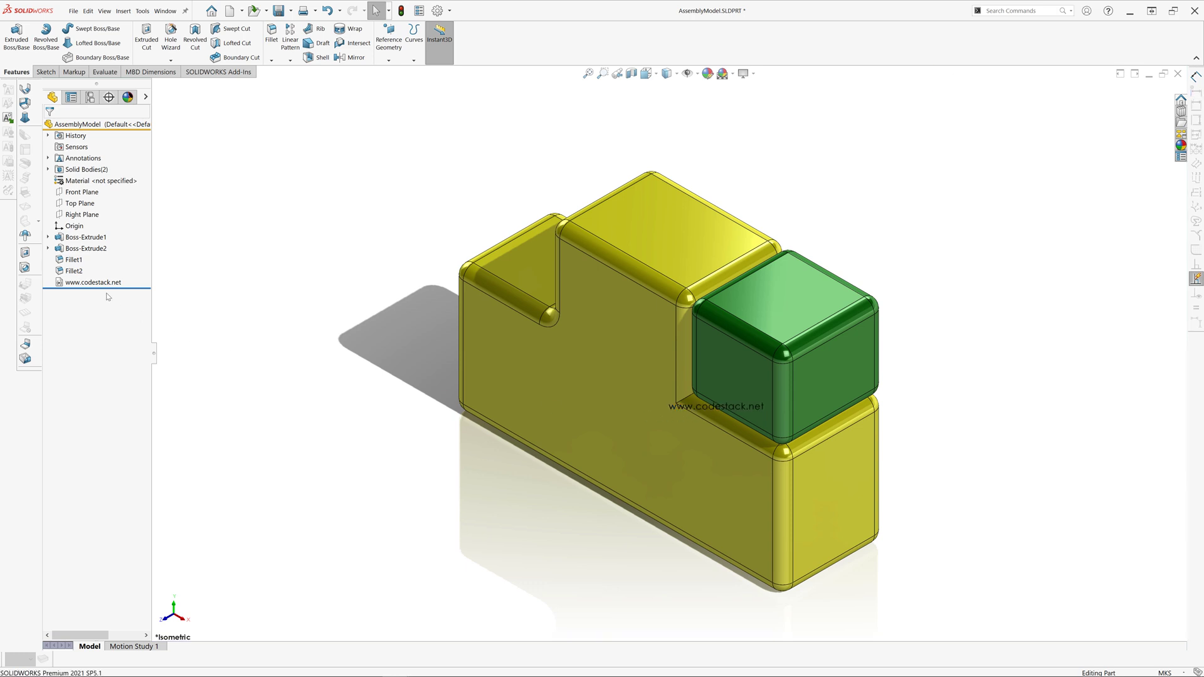
pyautogui.rightClick(92, 281)
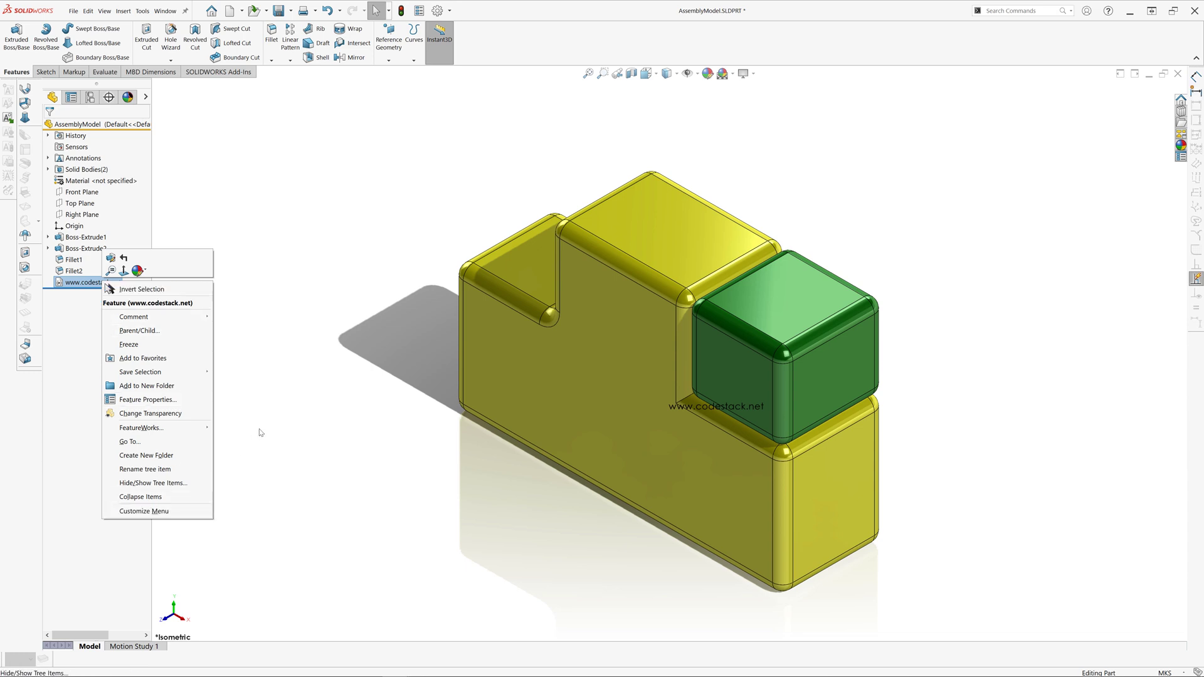
pyautogui.click(144, 469)
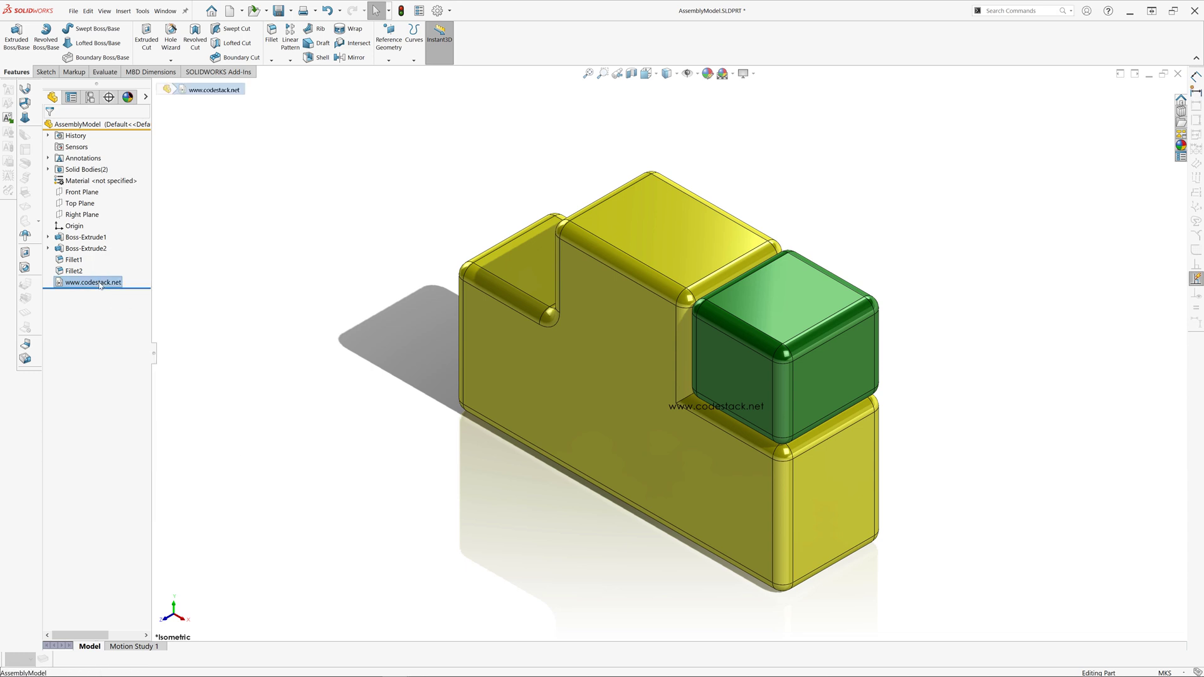
pyautogui.press('Delete')
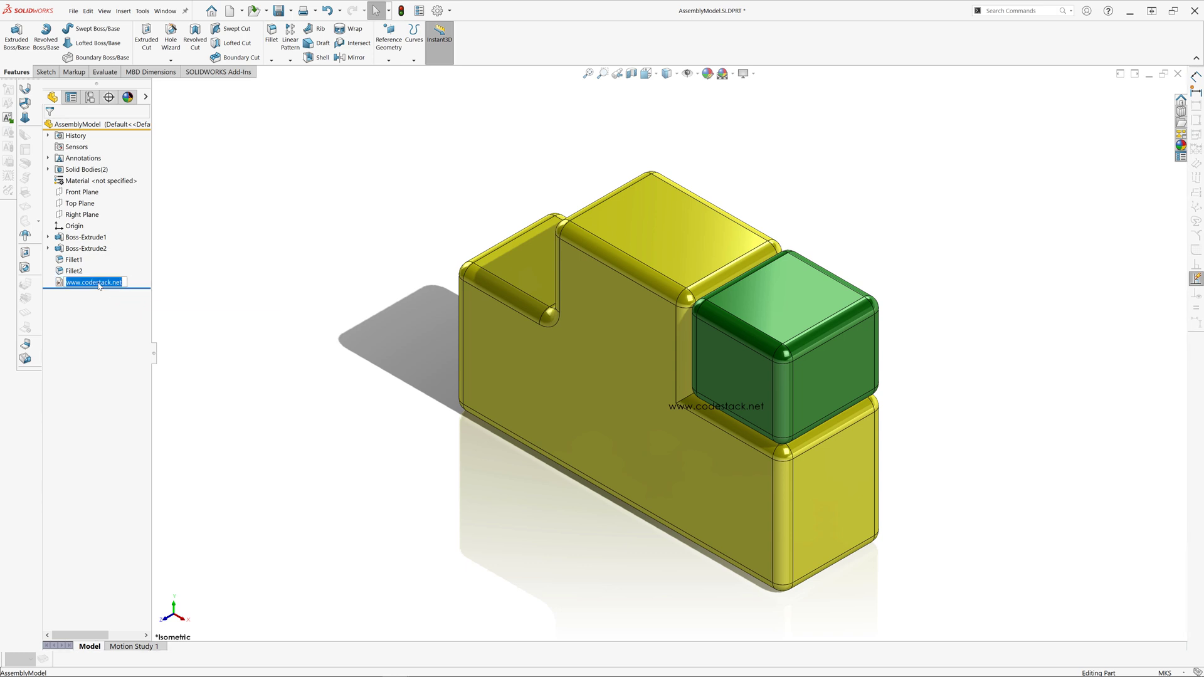
pyautogui.write('test')
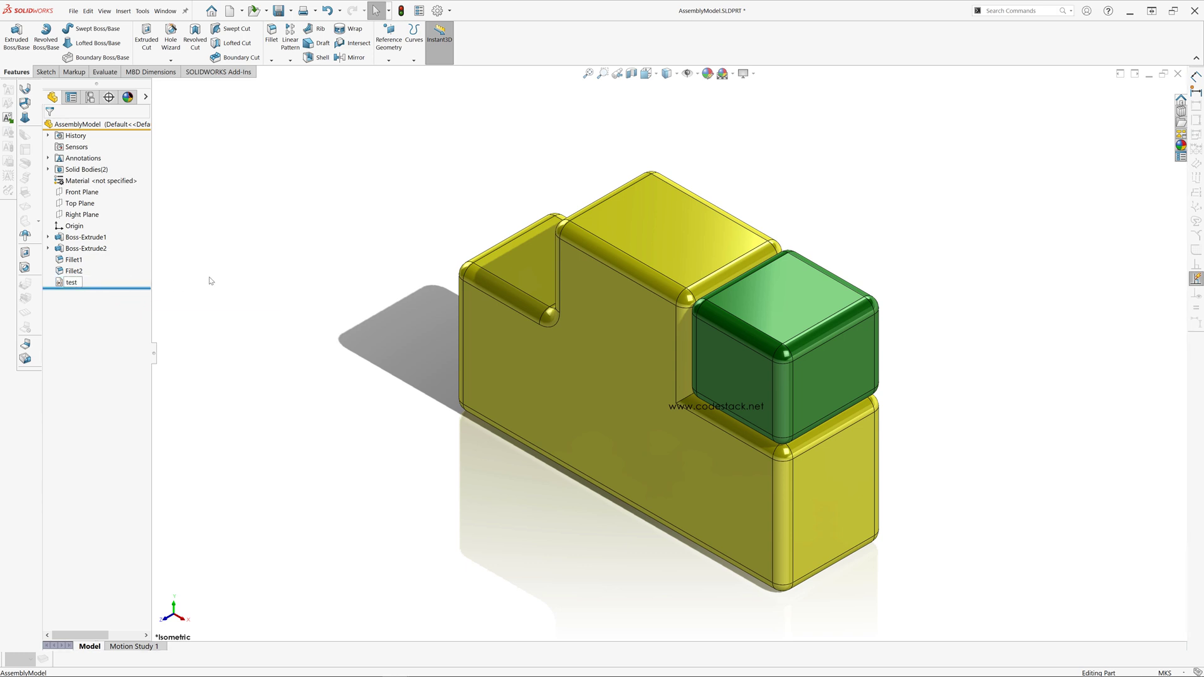
pyautogui.write('www.codestack.net')
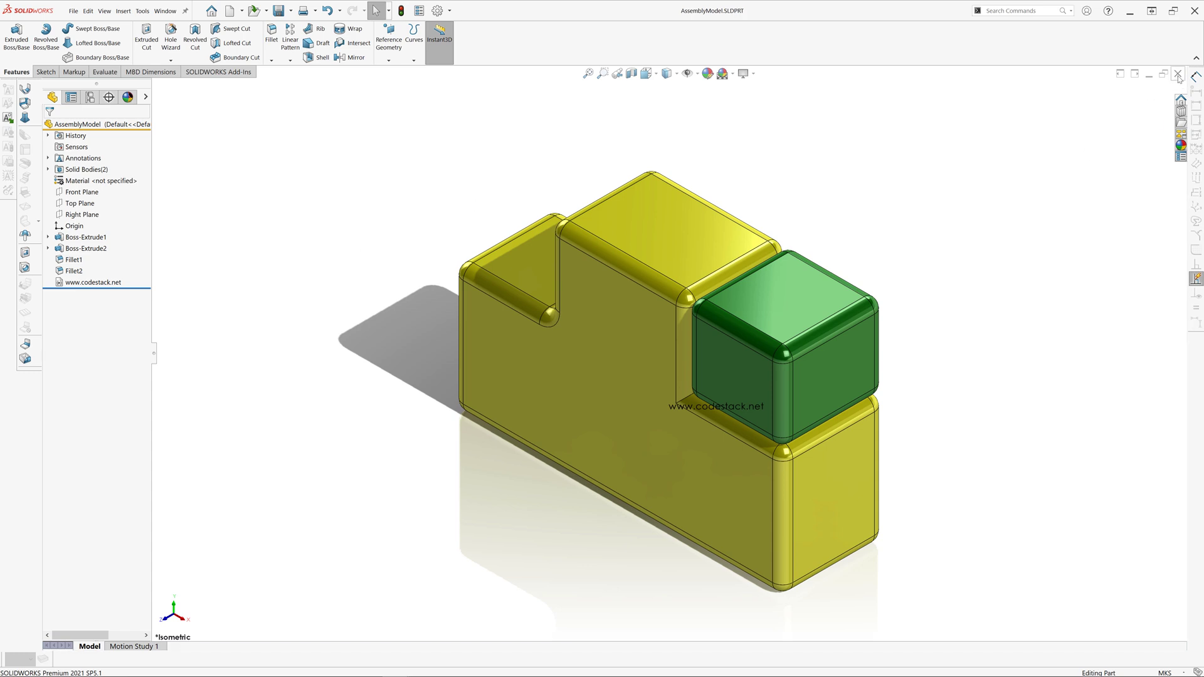
pyautogui.click(1180, 74)
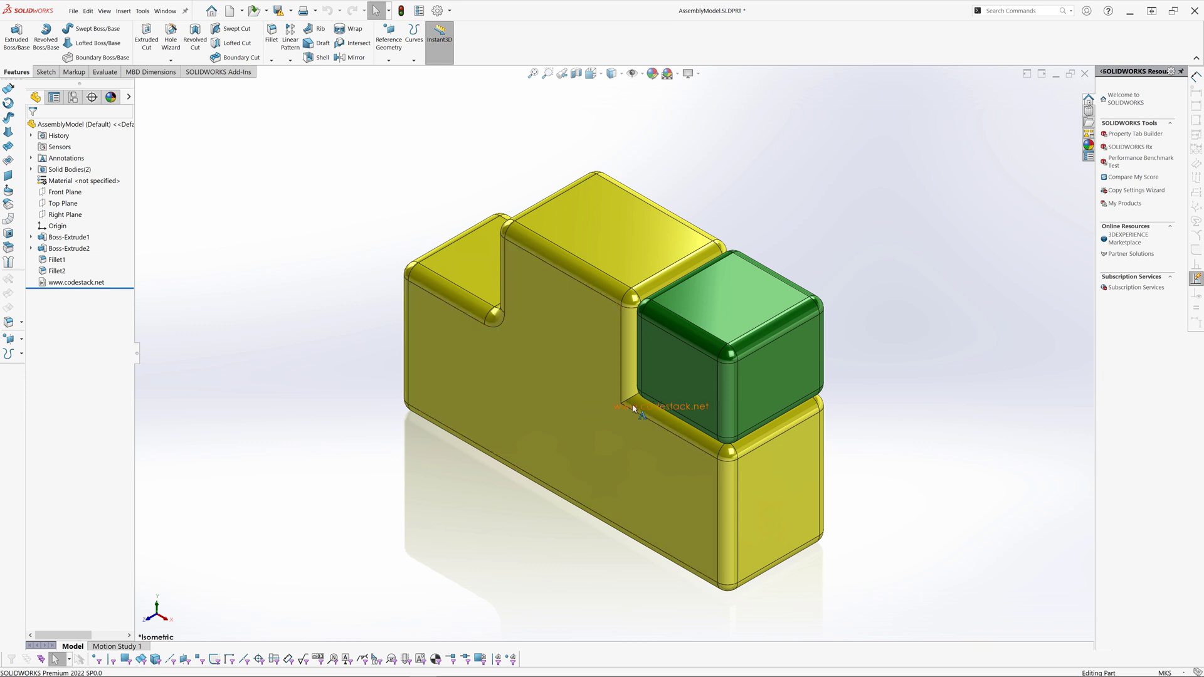
pyautogui.press('Delete')
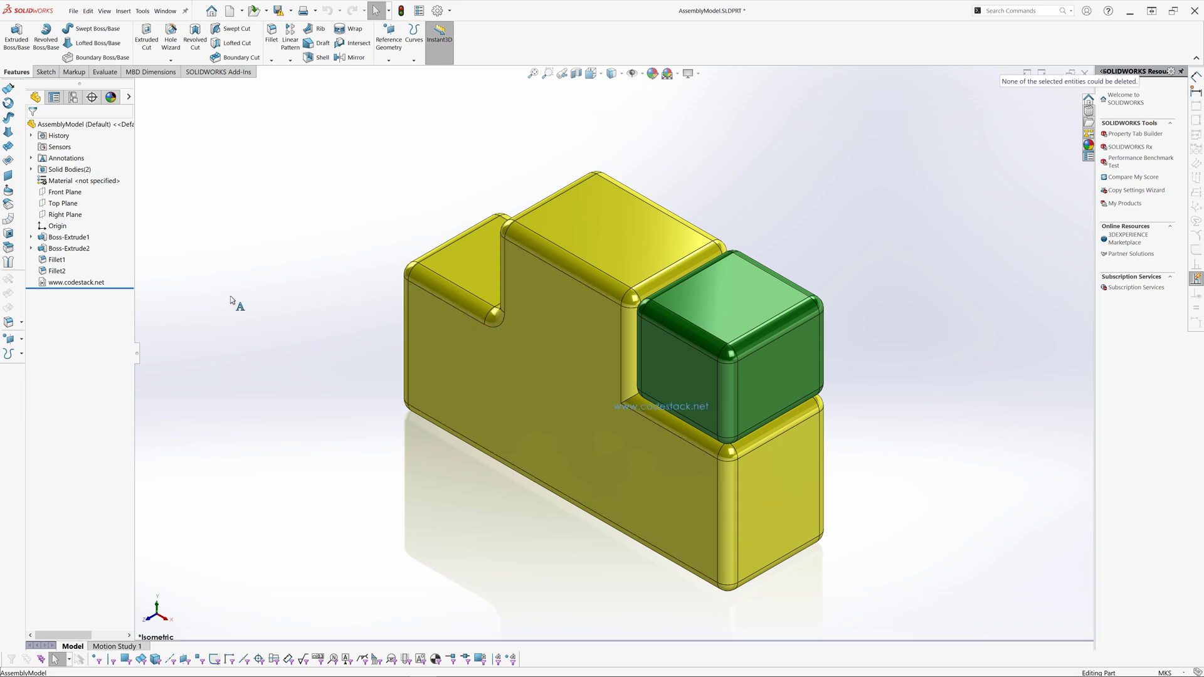
pyautogui.click(75, 282)
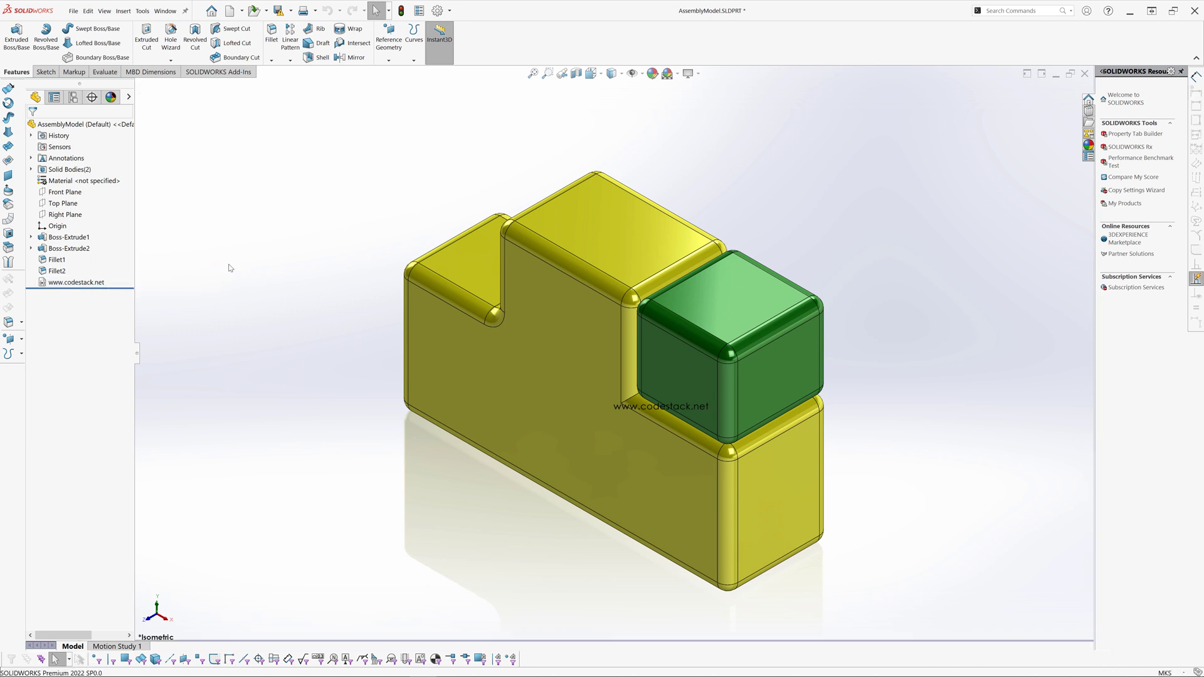
pyautogui.rightClick(74, 282)
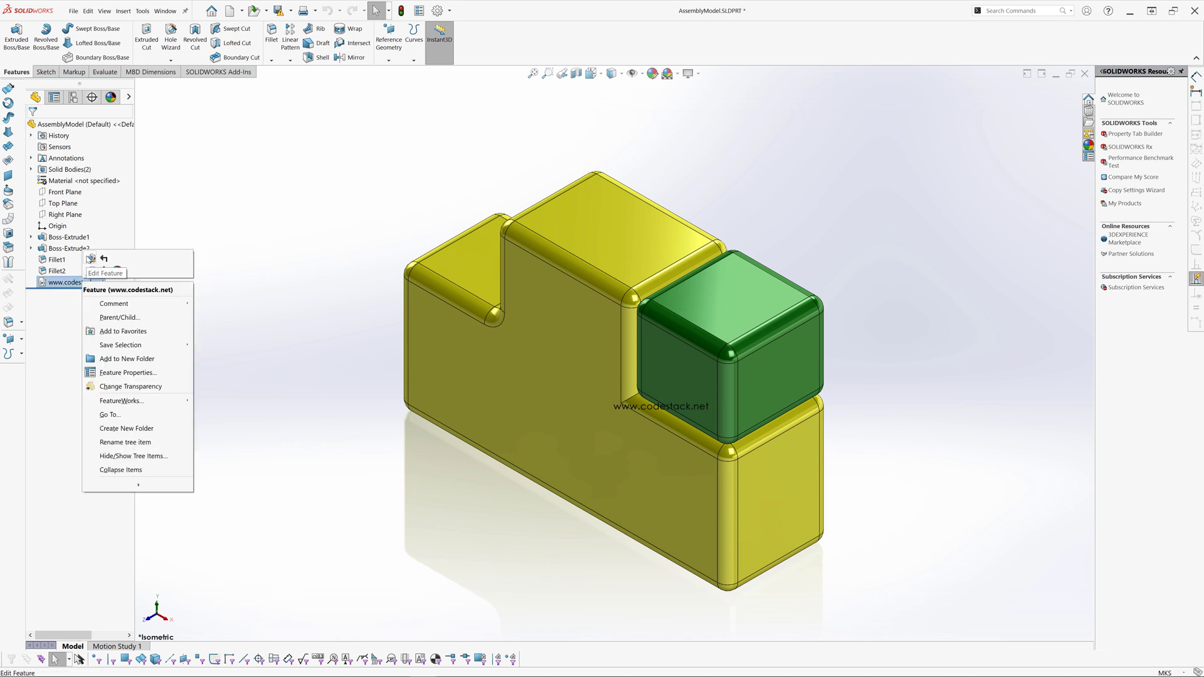